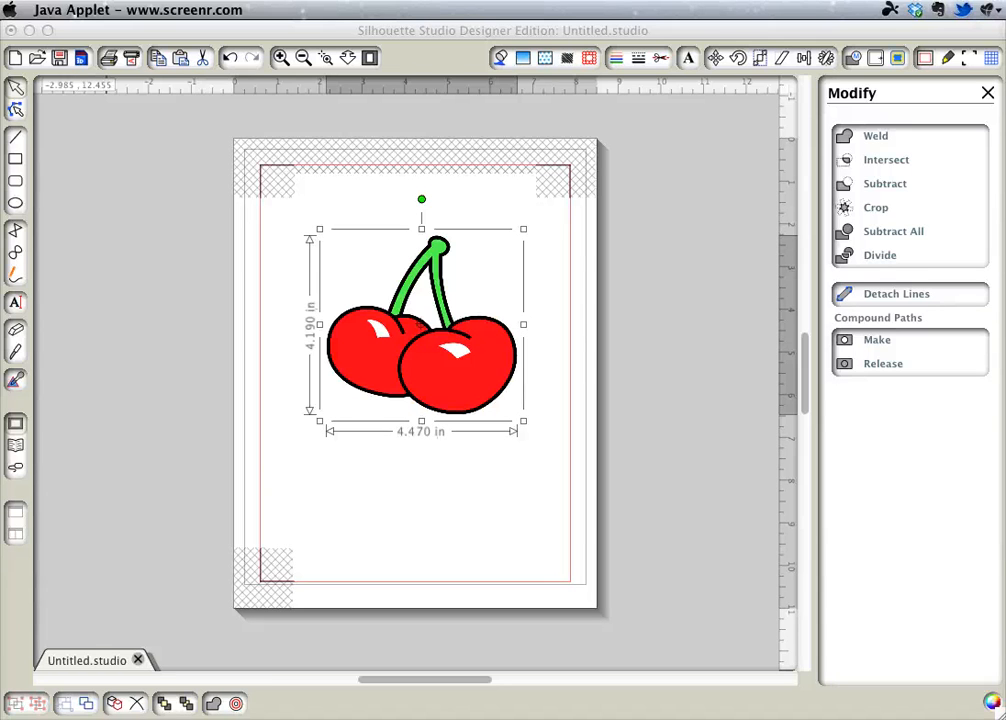
{"action": "mouse_move", "coordinate": [437, 643]}
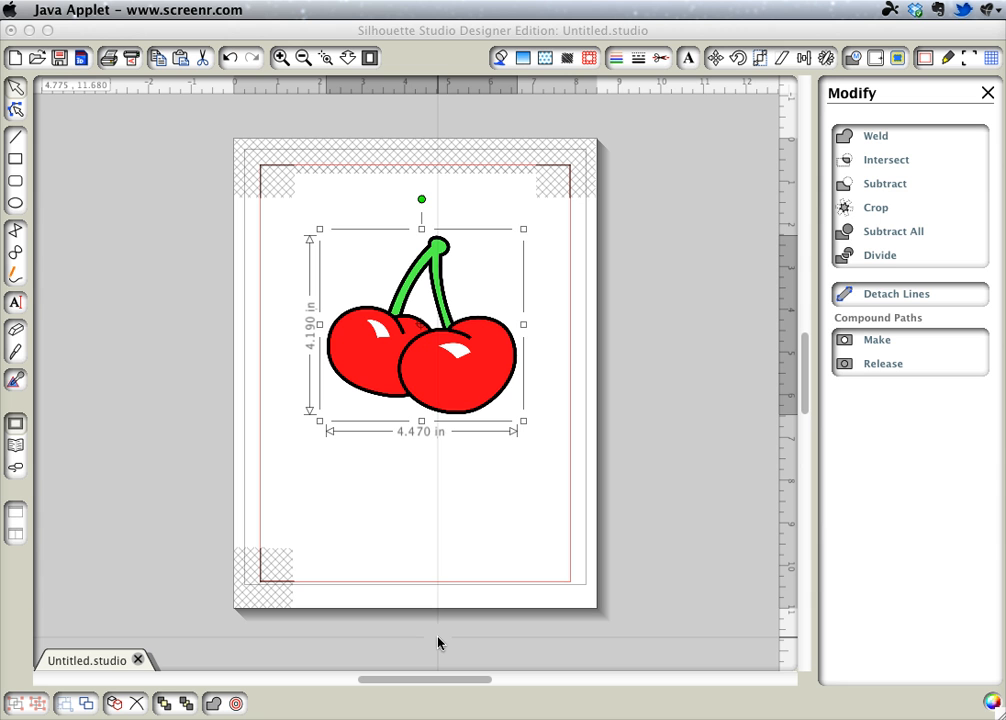
{"action": "mouse_move", "coordinate": [443, 636]}
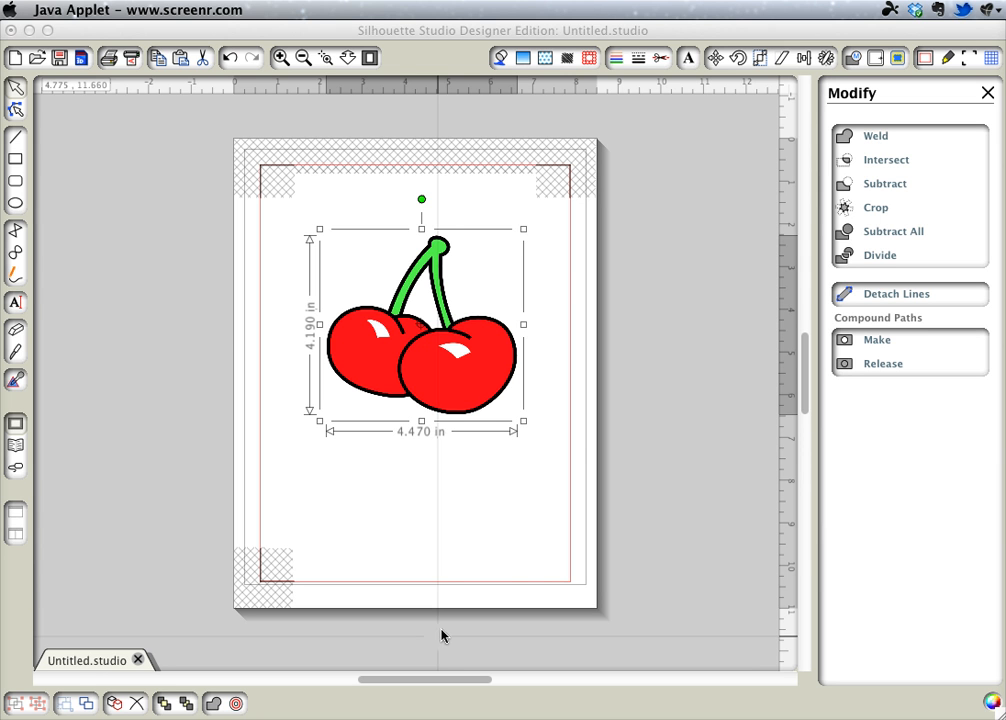
{"action": "mouse_move", "coordinate": [641, 320]}
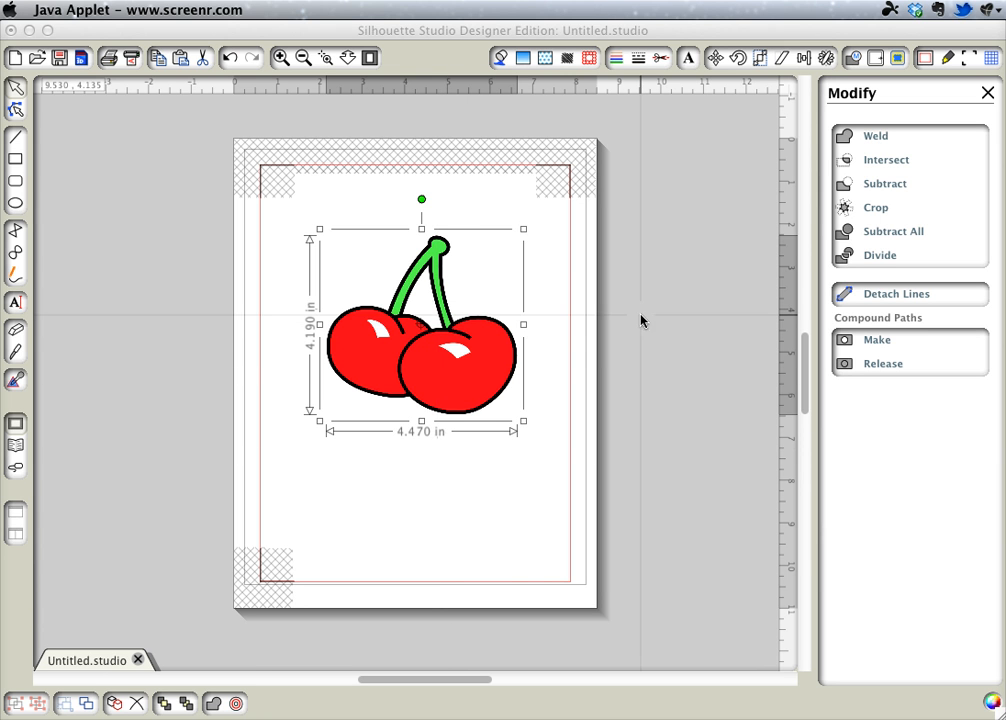
{"action": "mouse_move", "coordinate": [897, 65]}
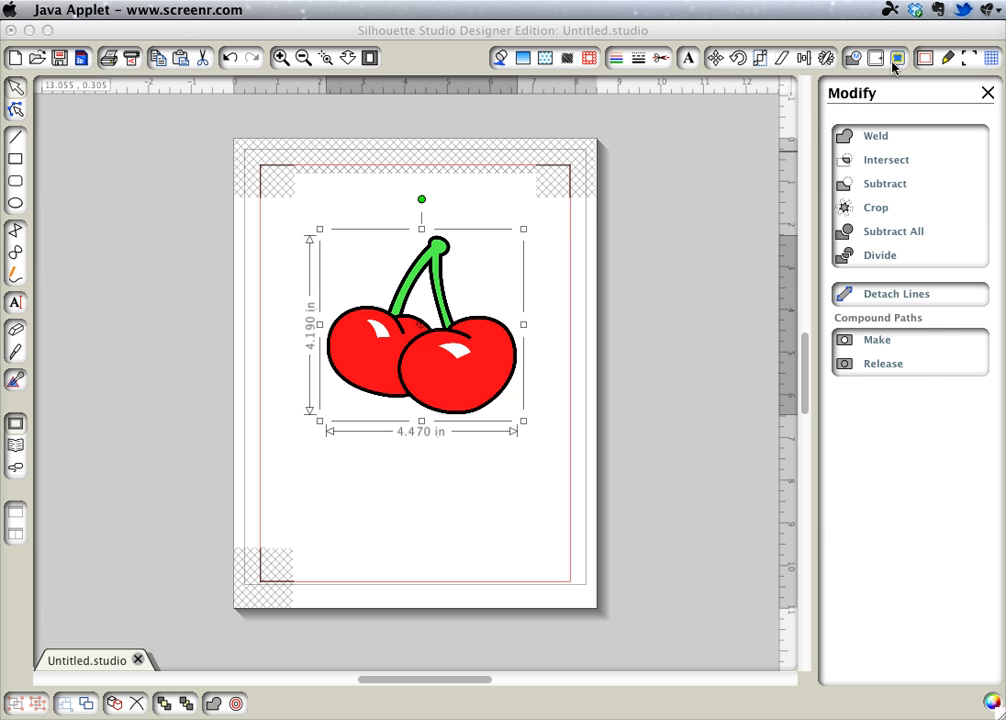
- Trace the cherry picture into red cut outlines and move the original picture right, off the page
{"action": "left_click", "coordinate": [897, 57]}
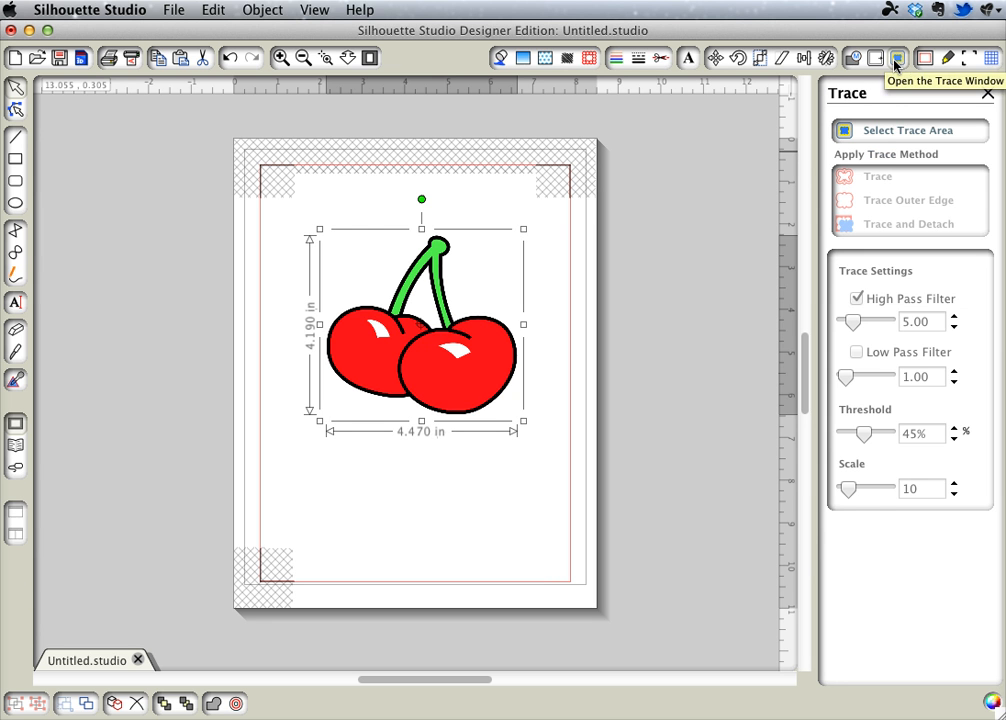
{"action": "left_click", "coordinate": [903, 131]}
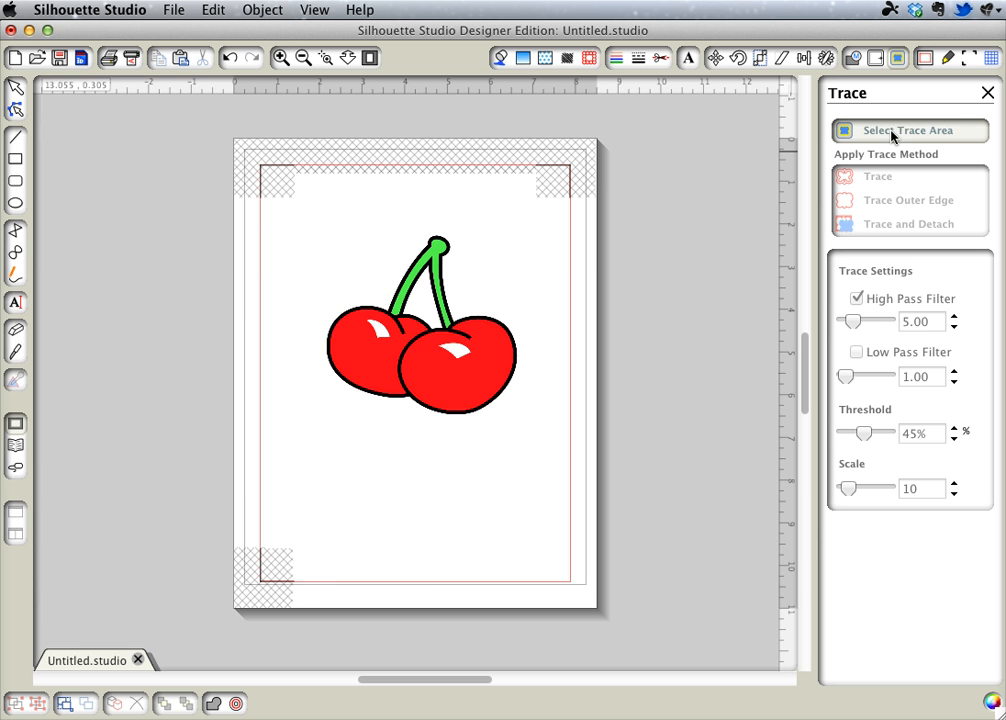
{"action": "left_click_drag", "start_coordinate": [310, 220], "coordinate": [525, 420]}
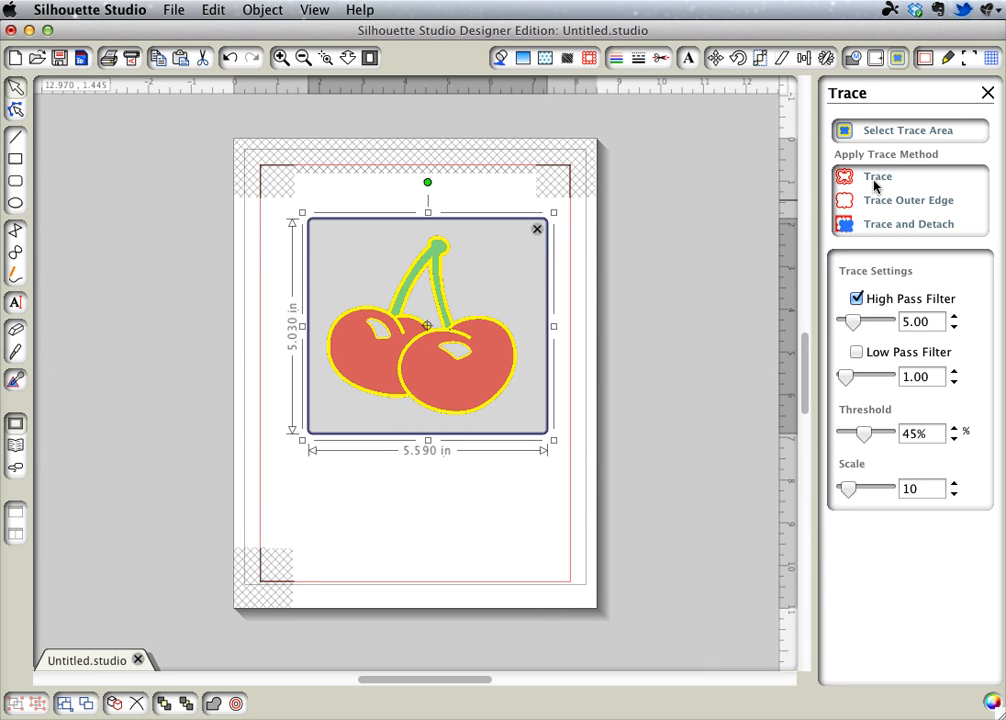
{"action": "left_click", "coordinate": [877, 176]}
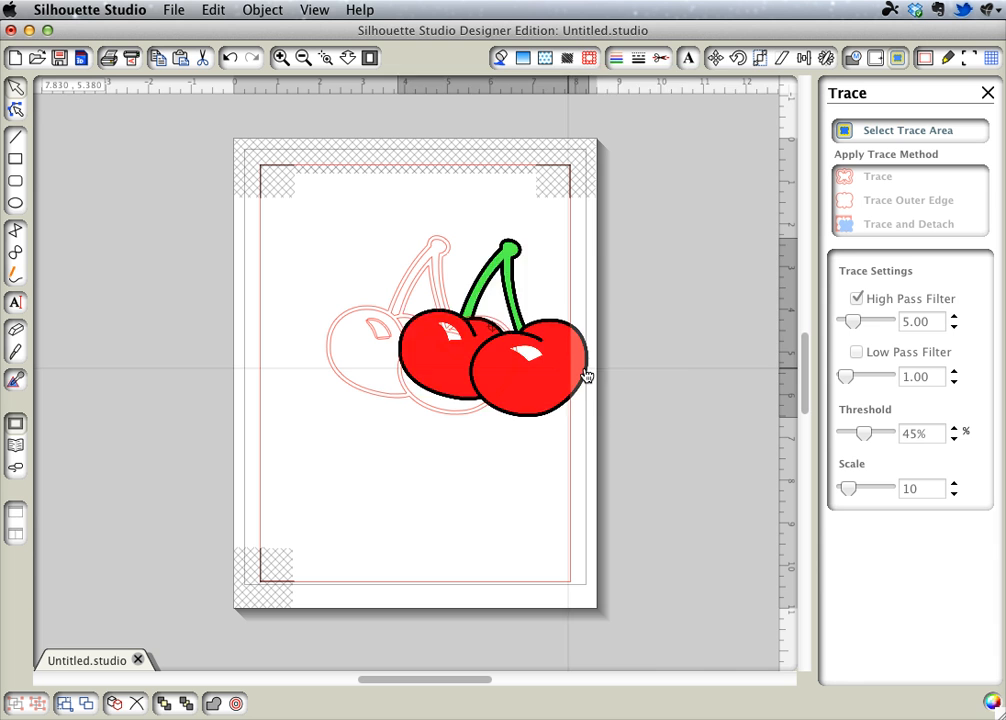
{"action": "left_click_drag", "start_coordinate": [490, 350], "coordinate": [680, 345]}
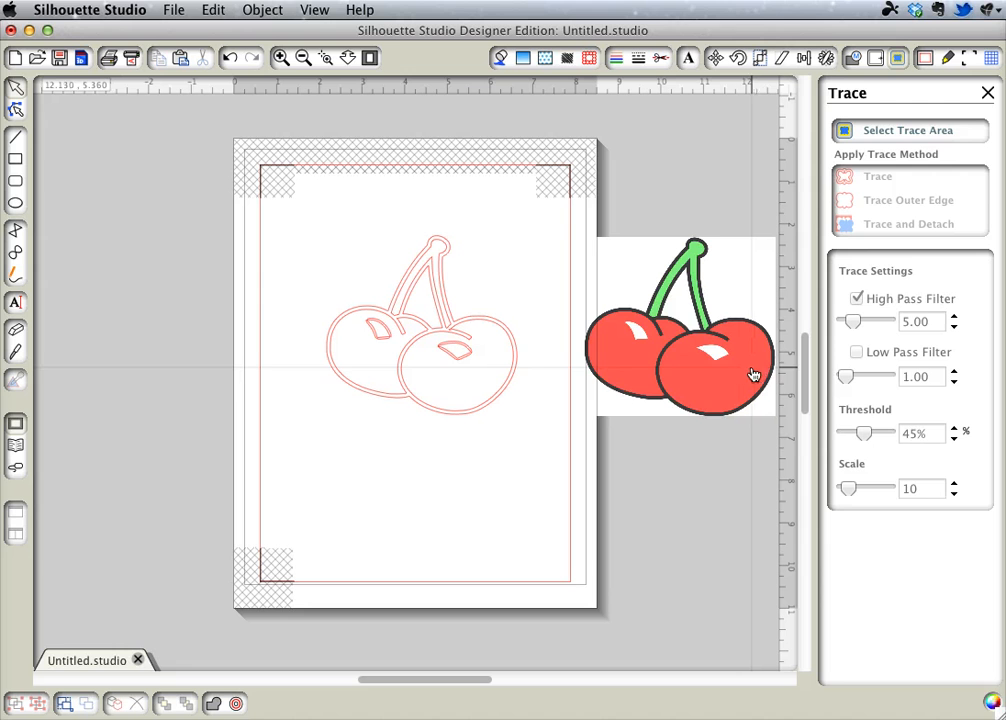
{"action": "mouse_move", "coordinate": [492, 313]}
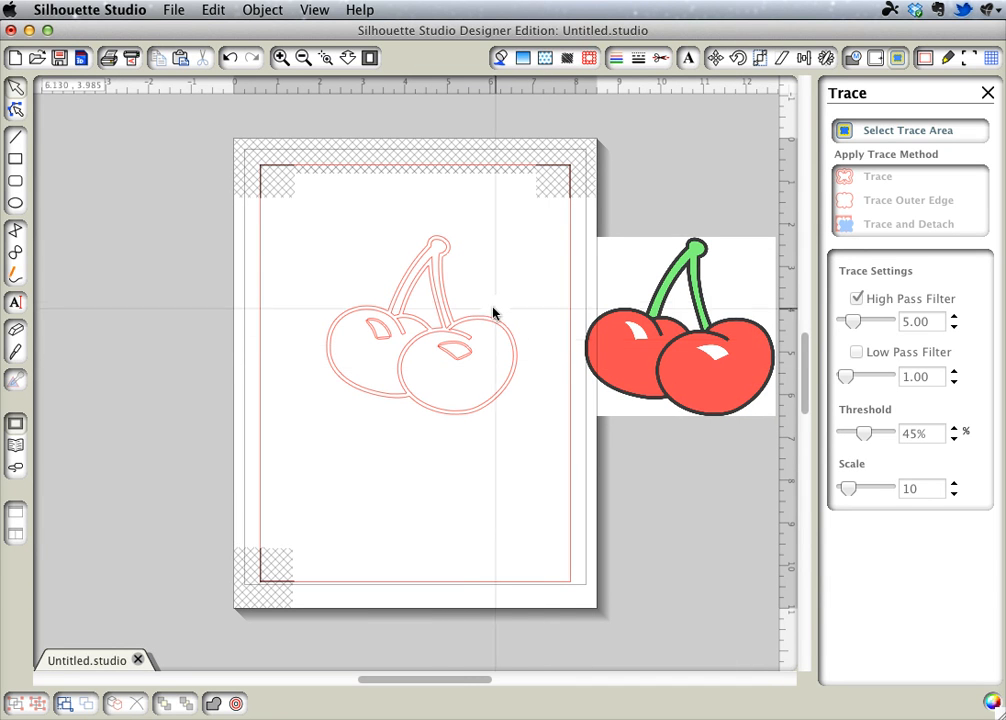
{"action": "mouse_move", "coordinate": [500, 336]}
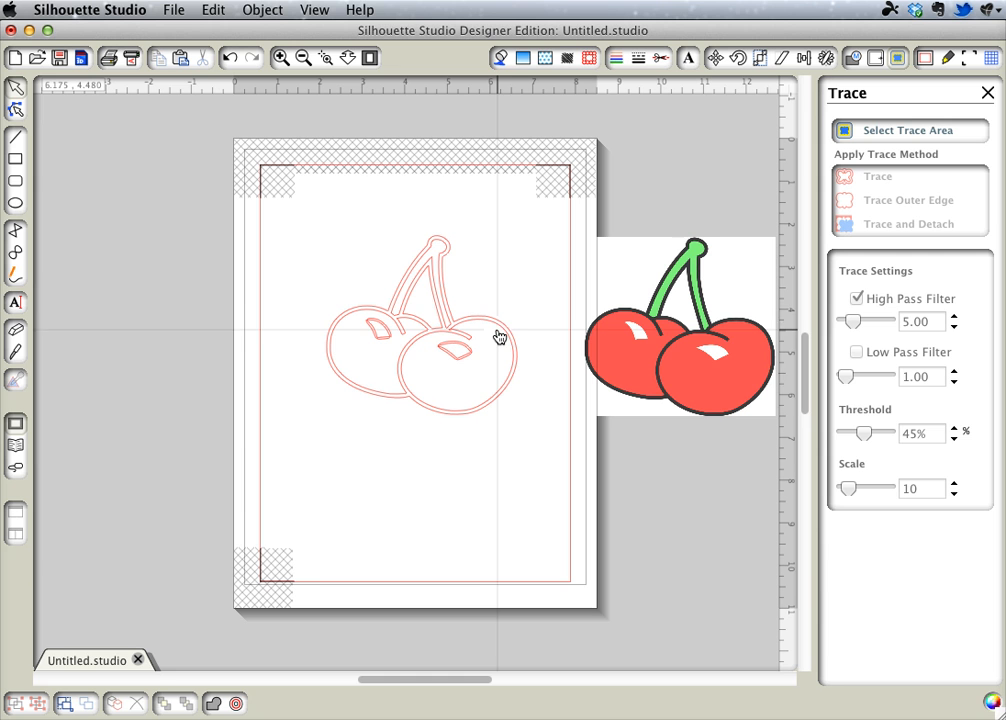
- Release the traced cherry outline's compound path so each cherry becomes a separate piece
{"action": "left_click", "coordinate": [420, 340]}
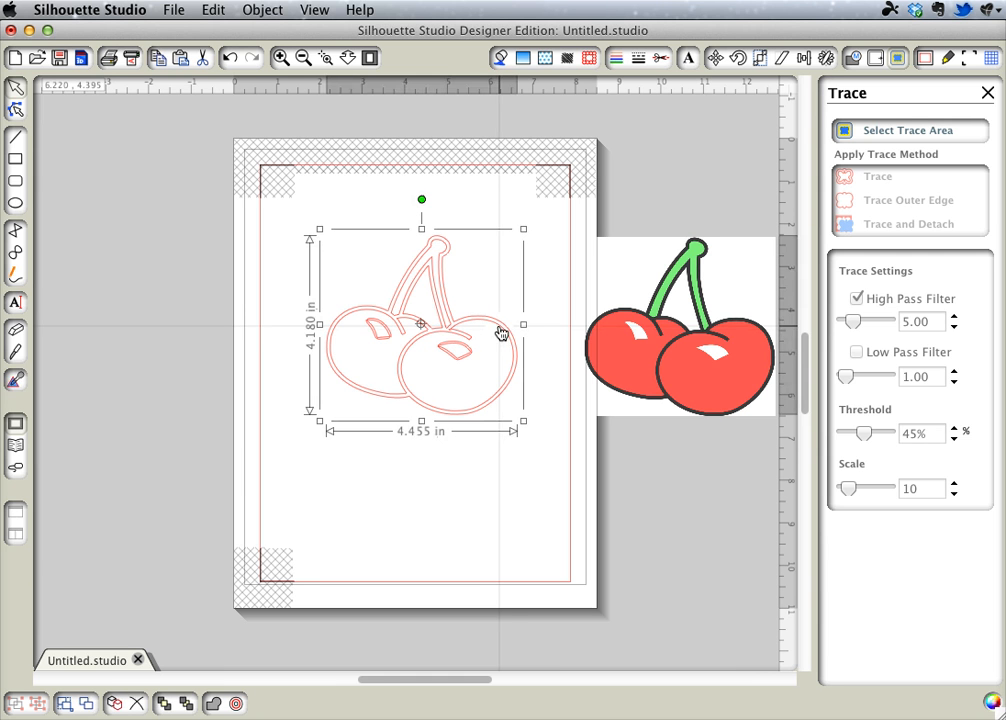
{"action": "mouse_move", "coordinate": [285, 30]}
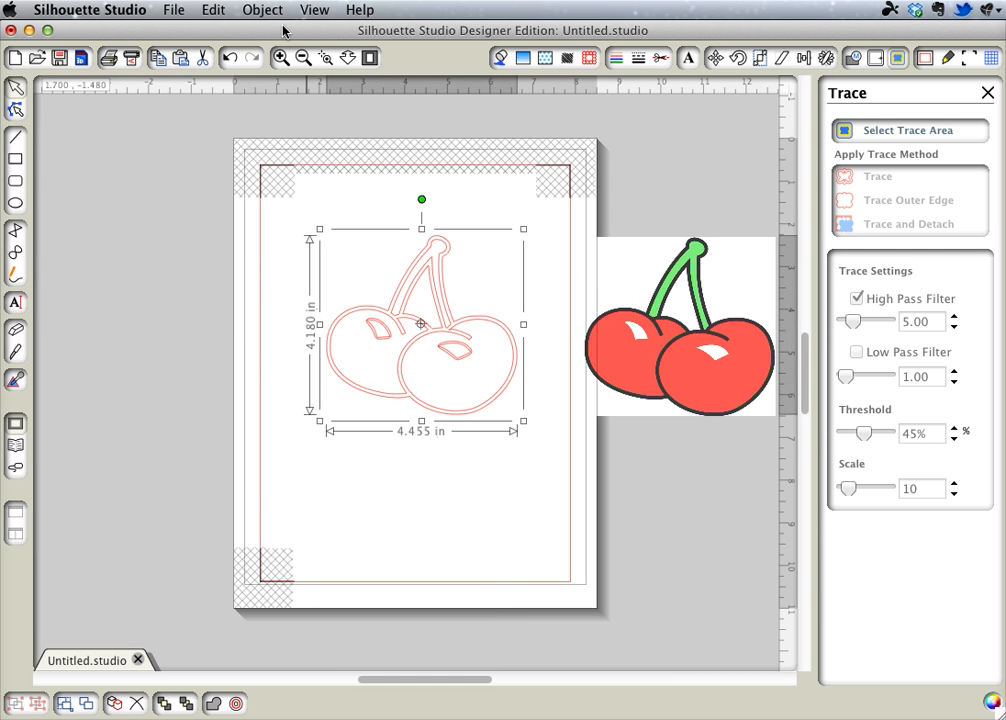
{"action": "mouse_move", "coordinate": [267, 10]}
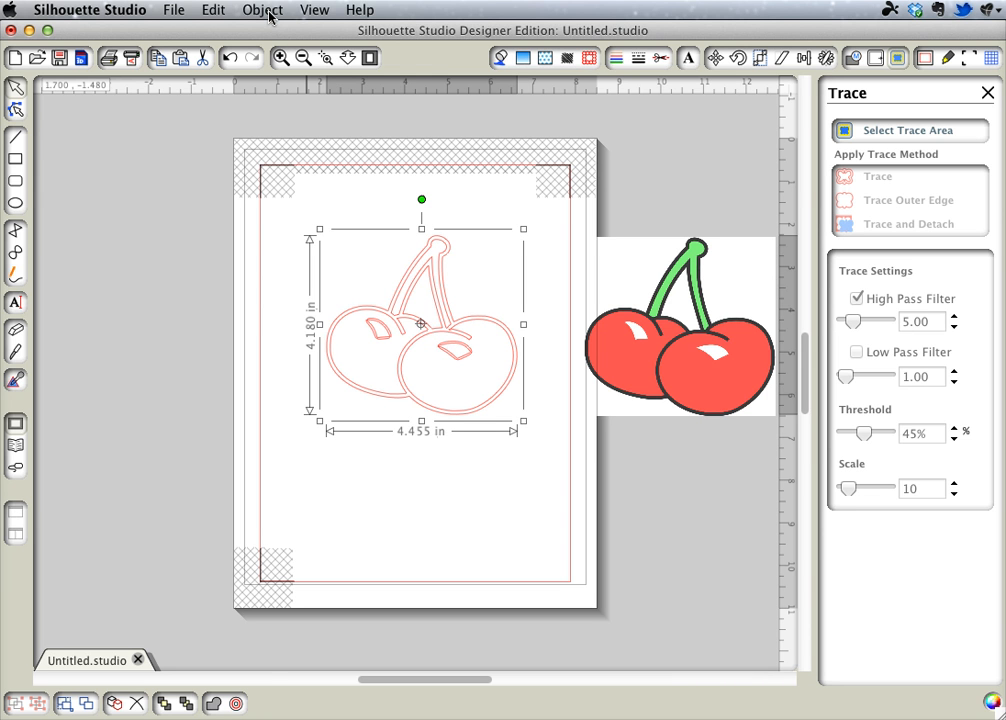
{"action": "left_click", "coordinate": [262, 9]}
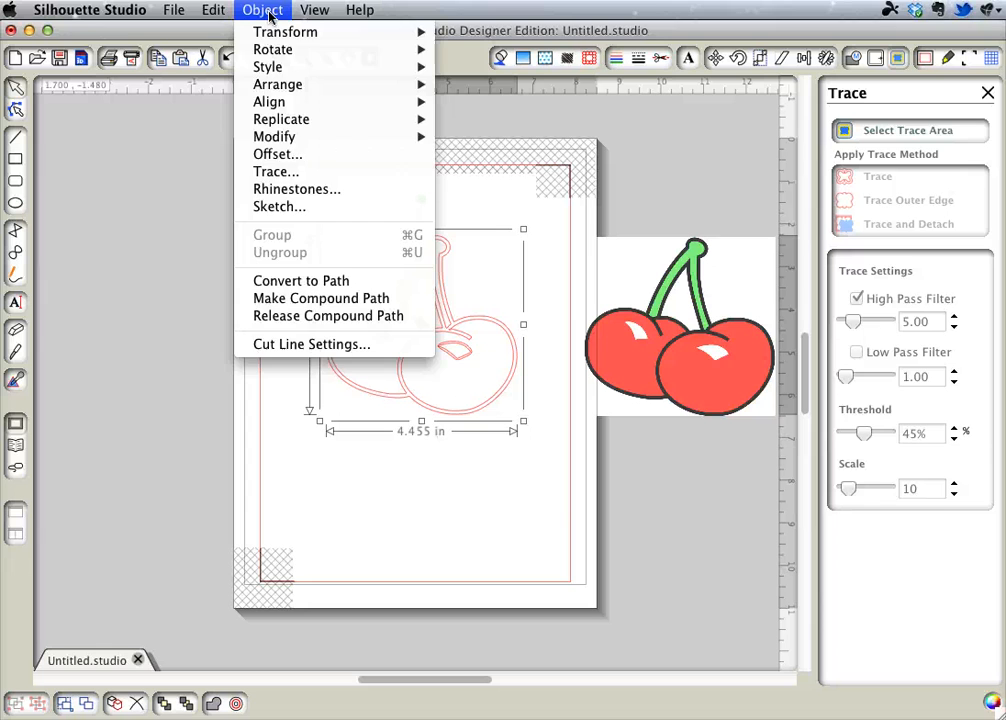
{"action": "left_click", "coordinate": [335, 320]}
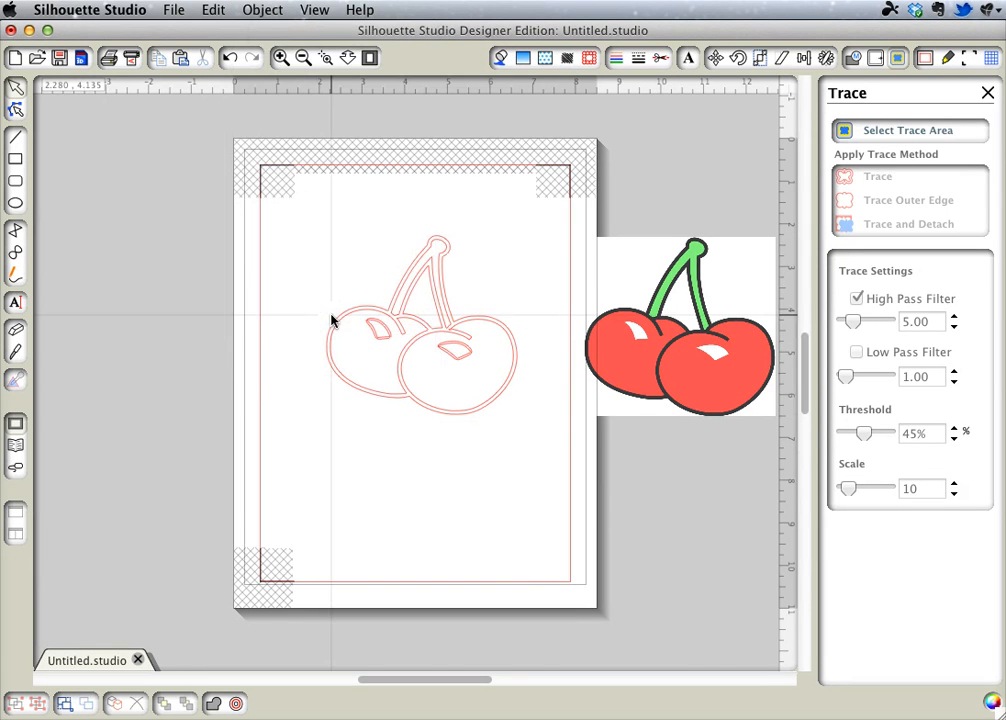
{"action": "left_click", "coordinate": [455, 363]}
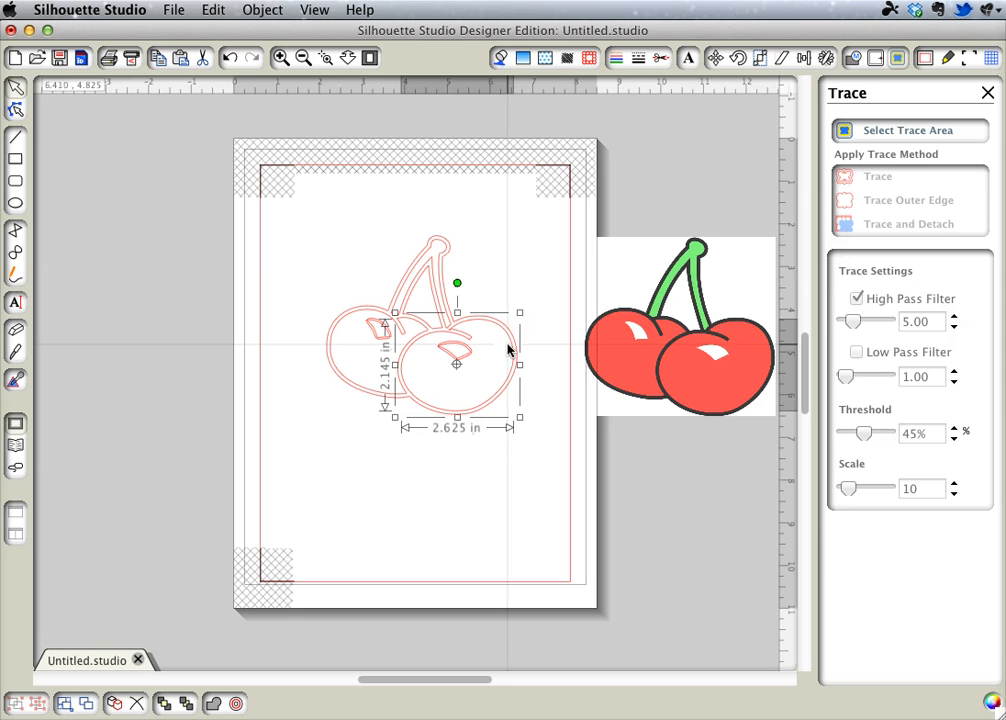
{"action": "mouse_move", "coordinate": [340, 340]}
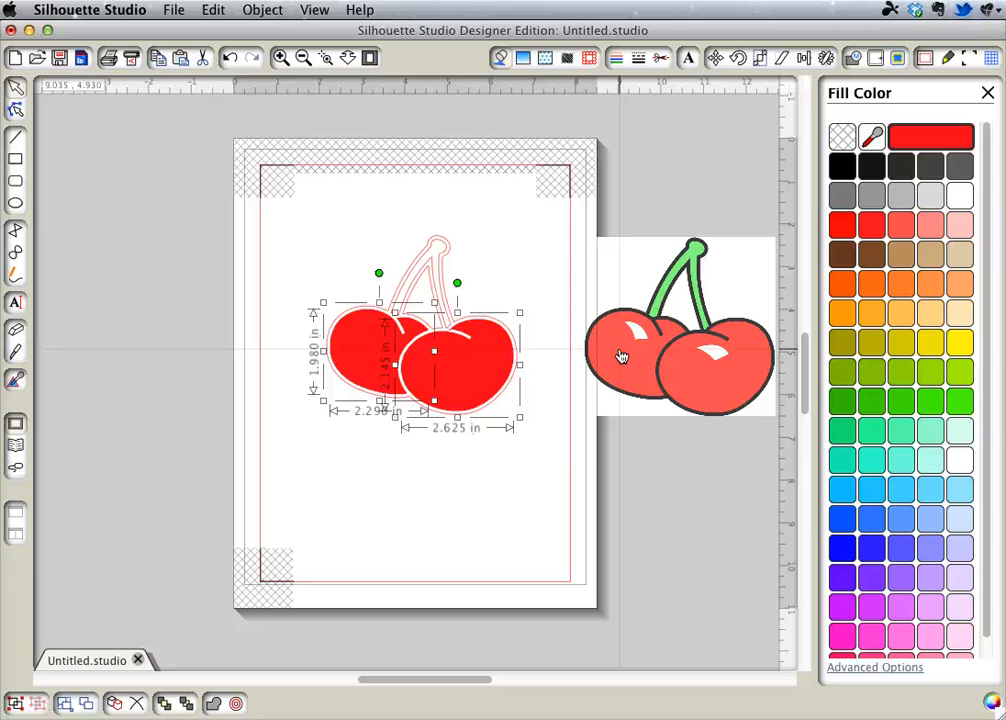
- Select the traced stem shape
{"action": "left_click", "coordinate": [841, 137]}
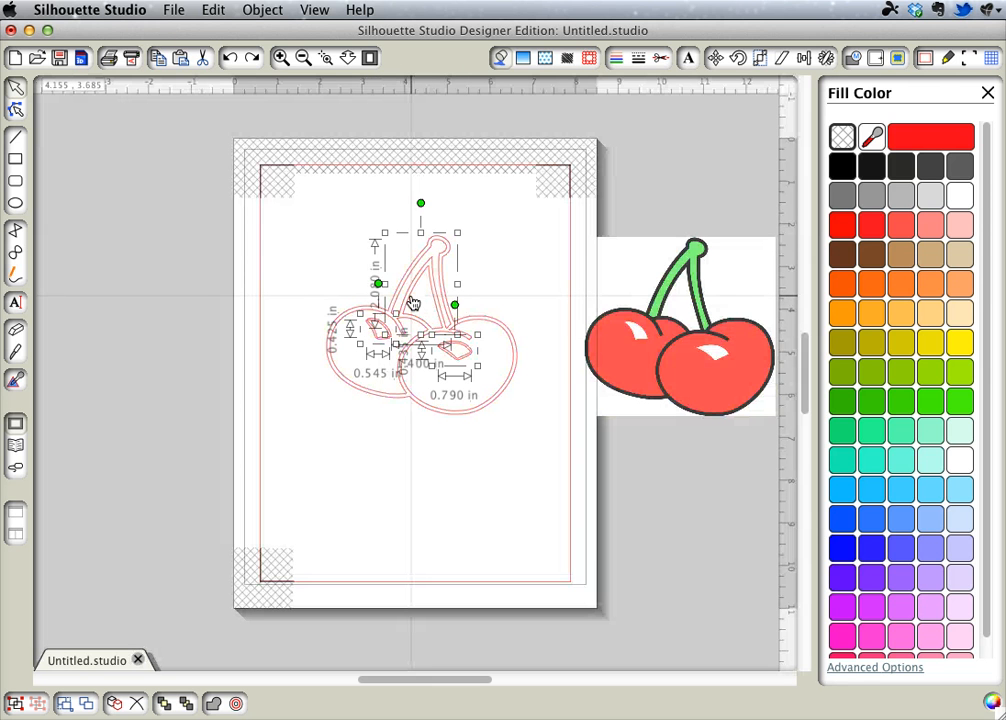
{"action": "mouse_move", "coordinate": [920, 193]}
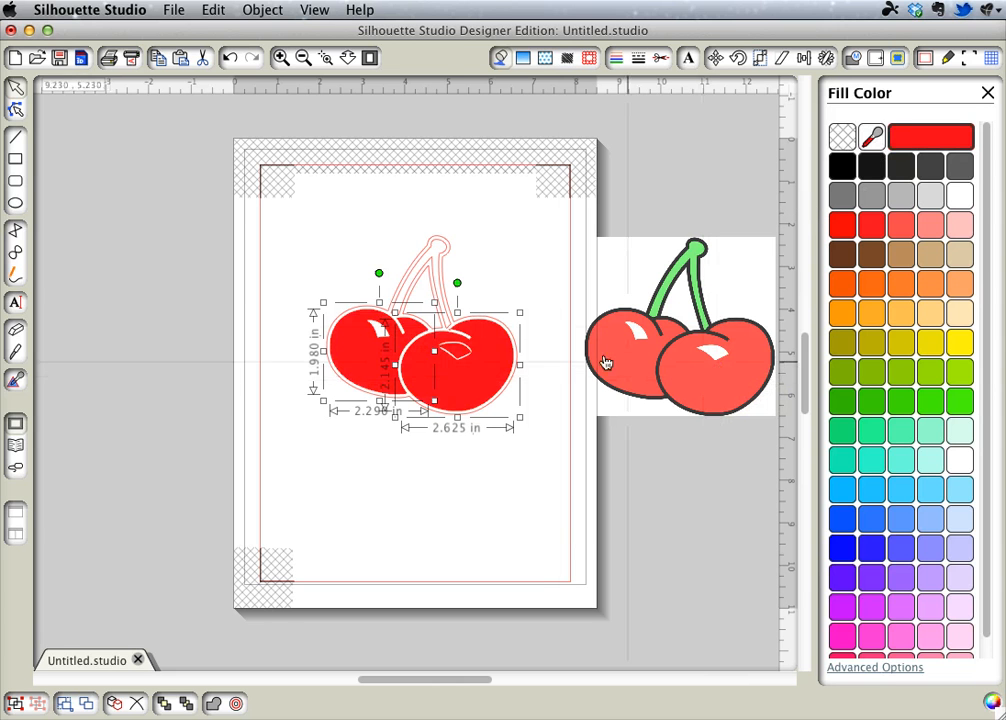
{"action": "mouse_move", "coordinate": [445, 265]}
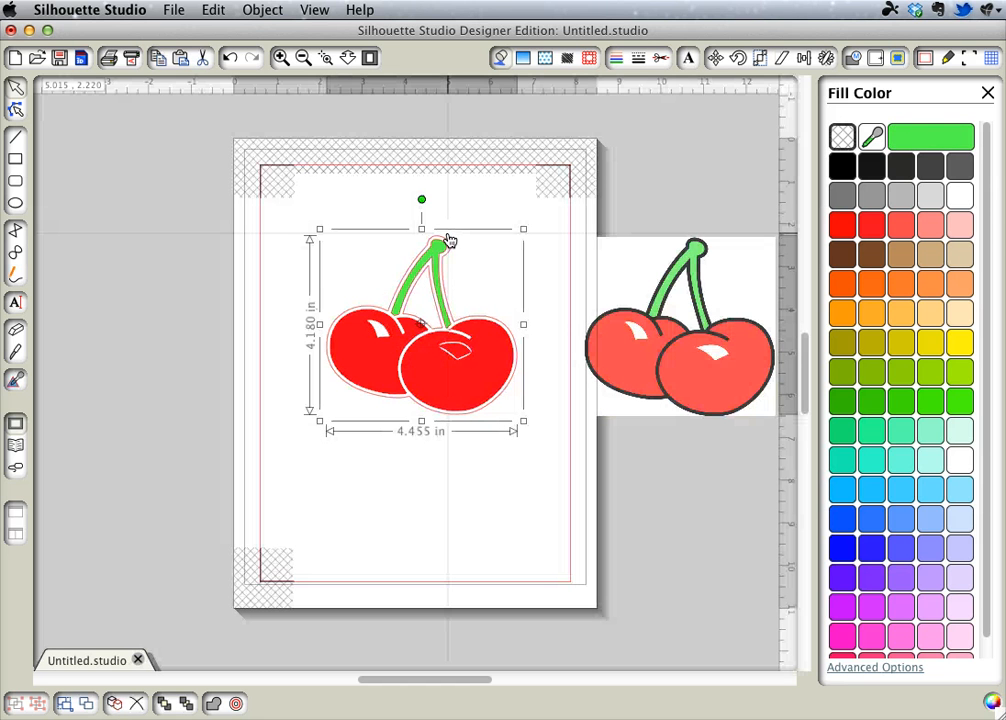
{"action": "mouse_move", "coordinate": [377, 259]}
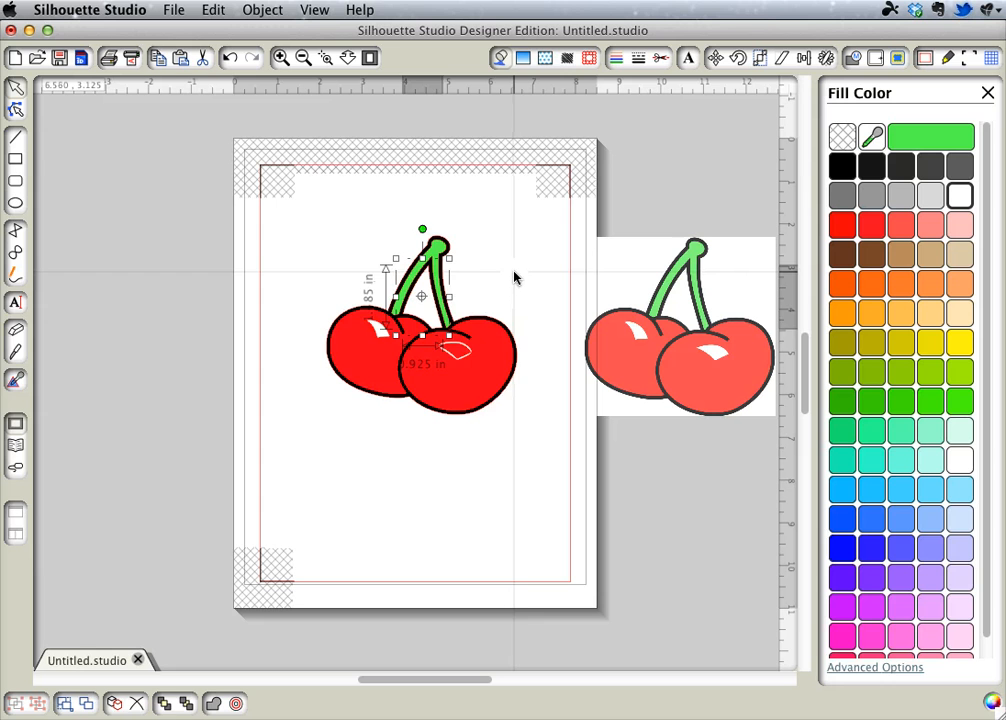
- Zoom in on the right cherry's highlight and delete the stray point at its tip
{"action": "left_click", "coordinate": [516, 278]}
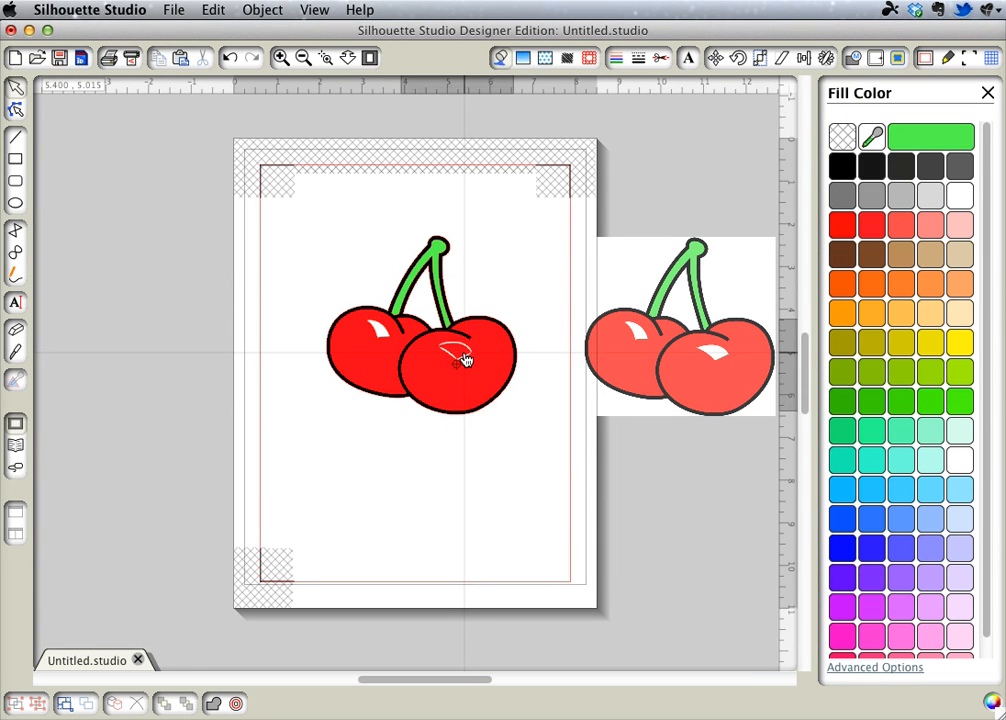
{"action": "left_click", "coordinate": [460, 355]}
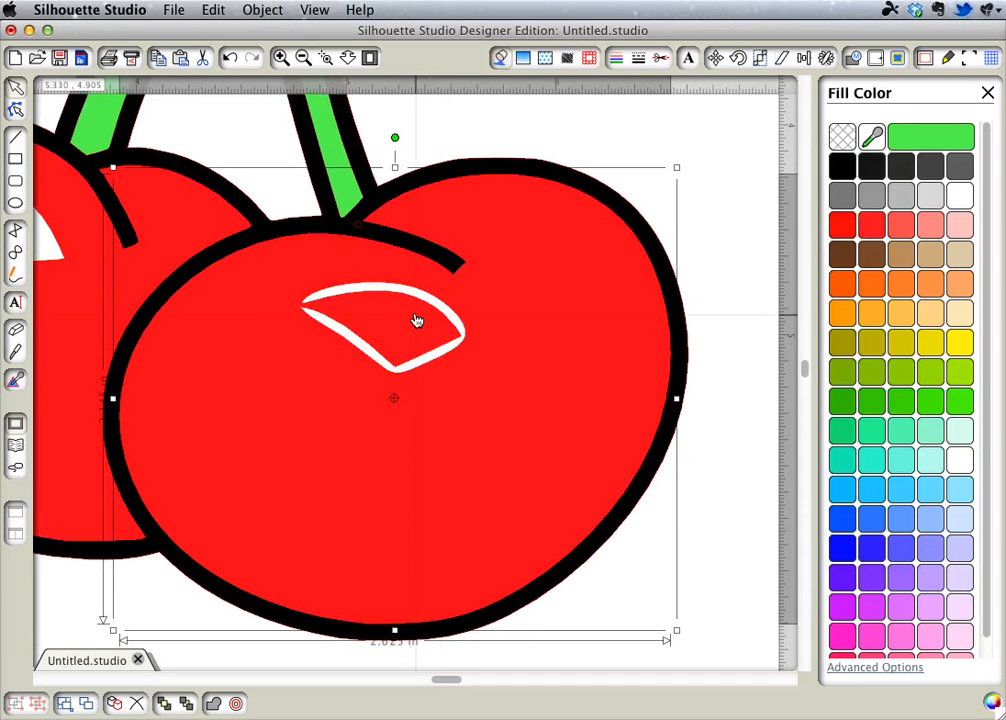
{"action": "mouse_move", "coordinate": [412, 324]}
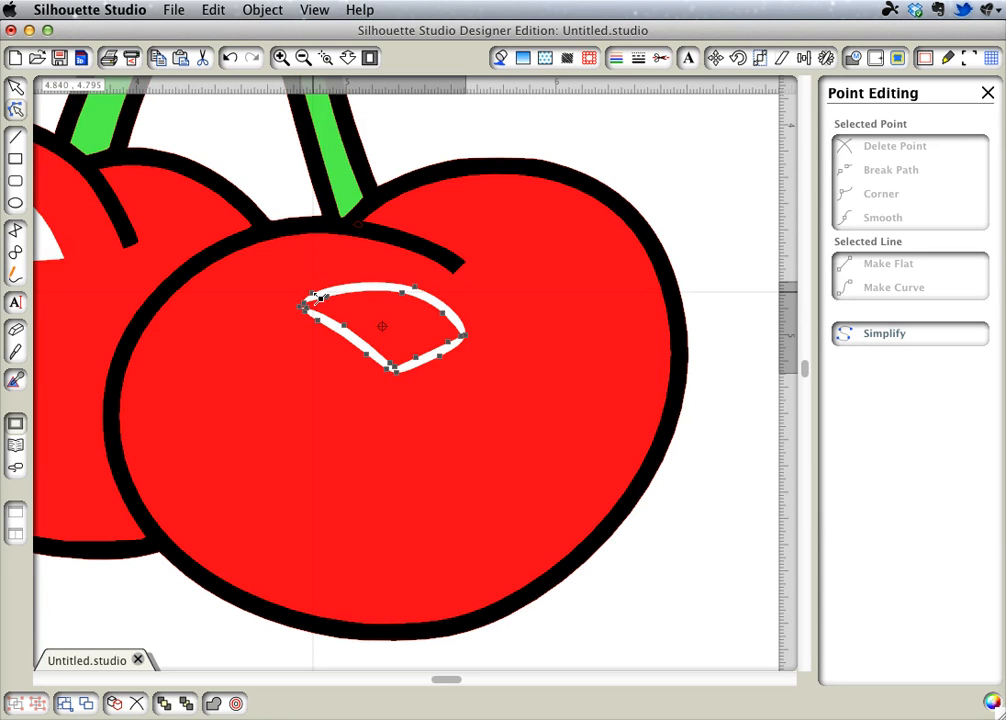
{"action": "left_click", "coordinate": [305, 305]}
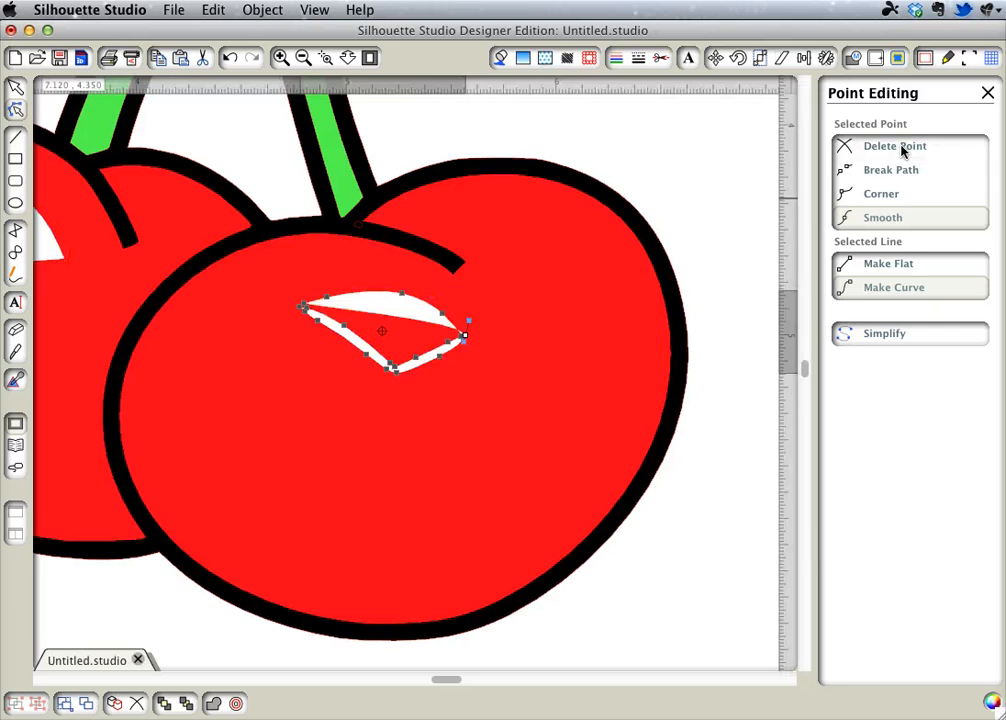
{"action": "left_click", "coordinate": [894, 146]}
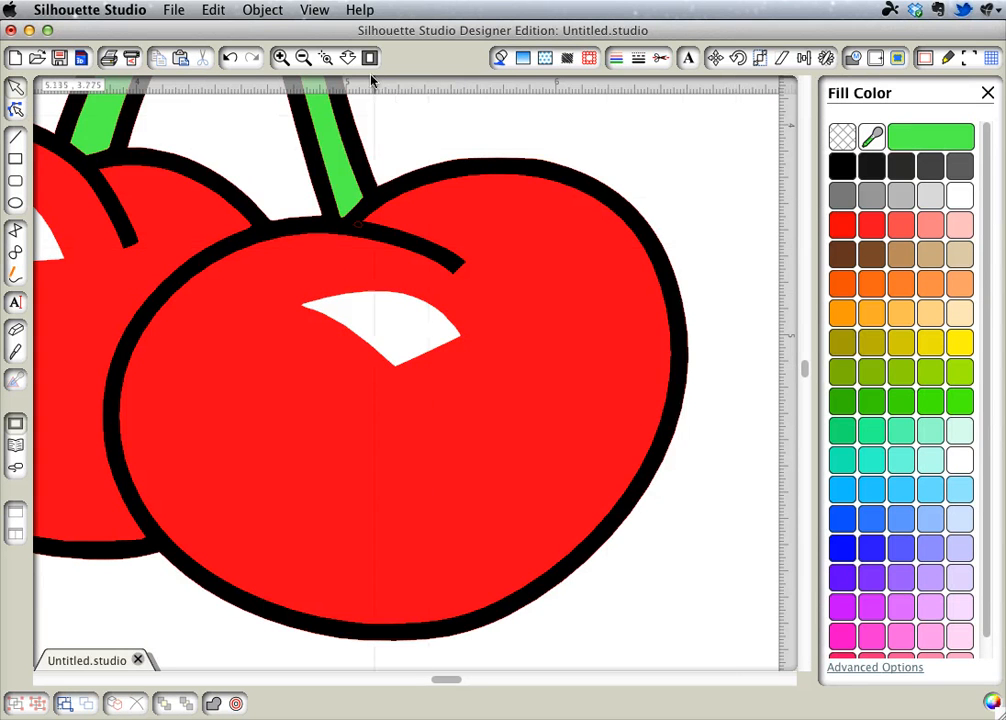
- Zoom back out to view the whole mat
{"action": "left_click", "coordinate": [303, 57]}
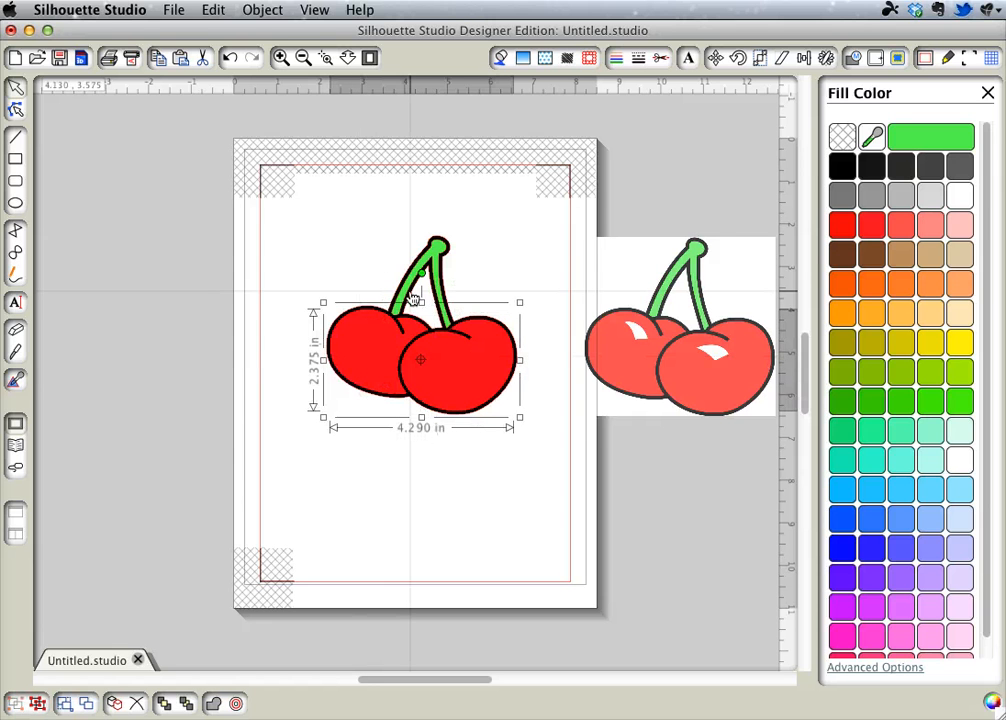
{"action": "mouse_move", "coordinate": [467, 390]}
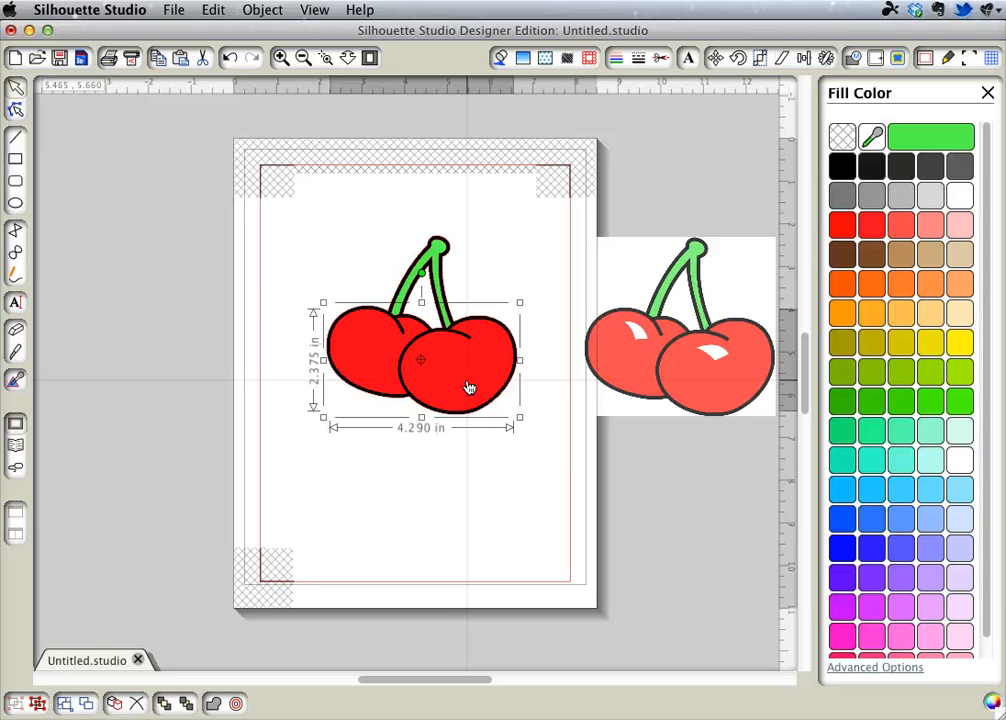
{"action": "mouse_move", "coordinate": [471, 389]}
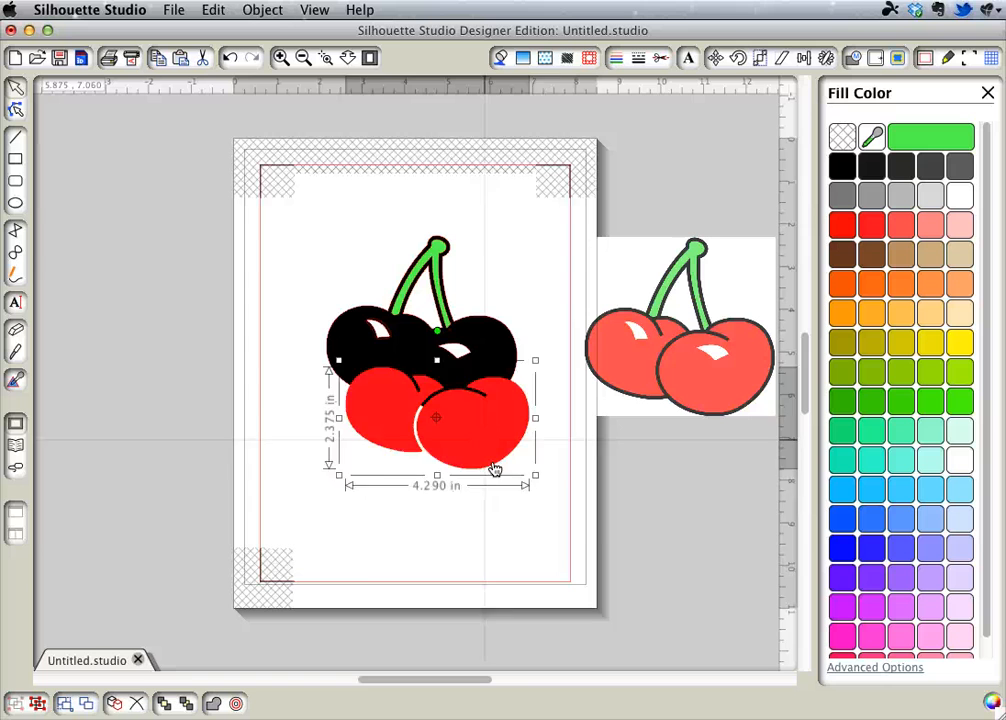
- Move the black base left, highlights to top right, and green stem to top left
{"action": "left_click_drag", "start_coordinate": [436, 417], "coordinate": [471, 520]}
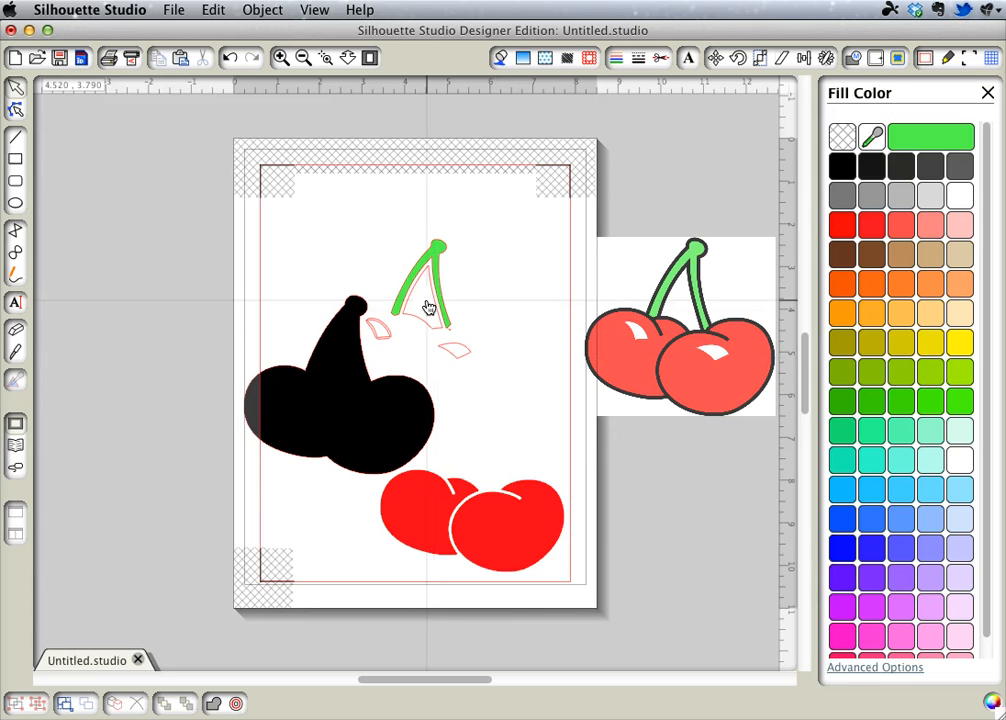
{"action": "left_click_drag", "start_coordinate": [425, 305], "coordinate": [520, 253]}
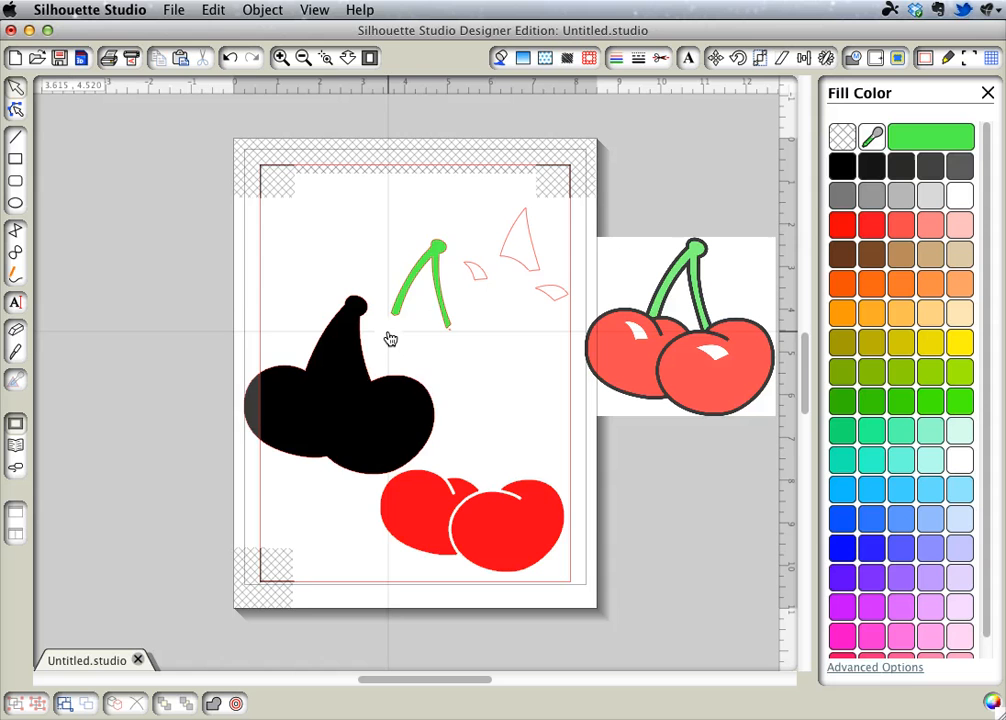
{"action": "left_click_drag", "start_coordinate": [430, 280], "coordinate": [335, 225]}
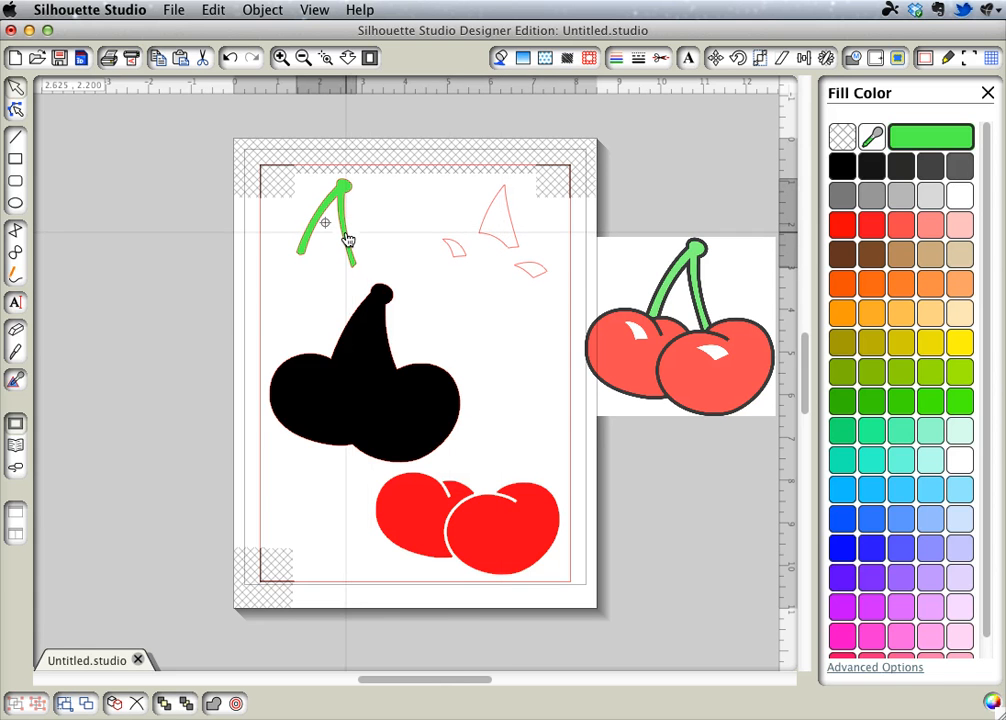
{"action": "left_click", "coordinate": [330, 225]}
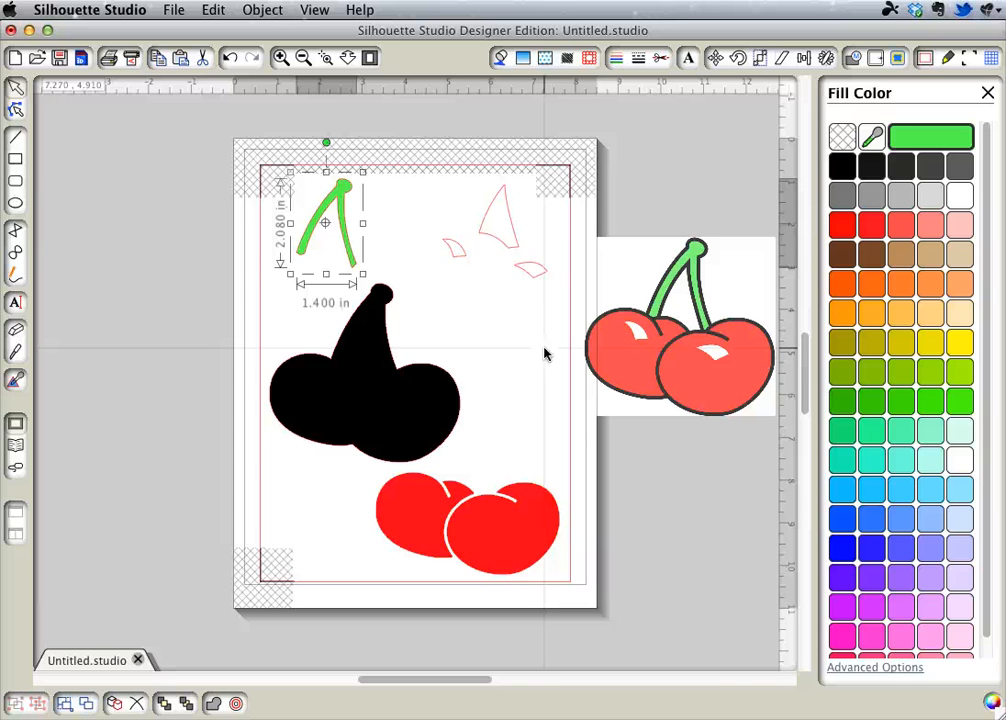
{"action": "mouse_move", "coordinate": [495, 535]}
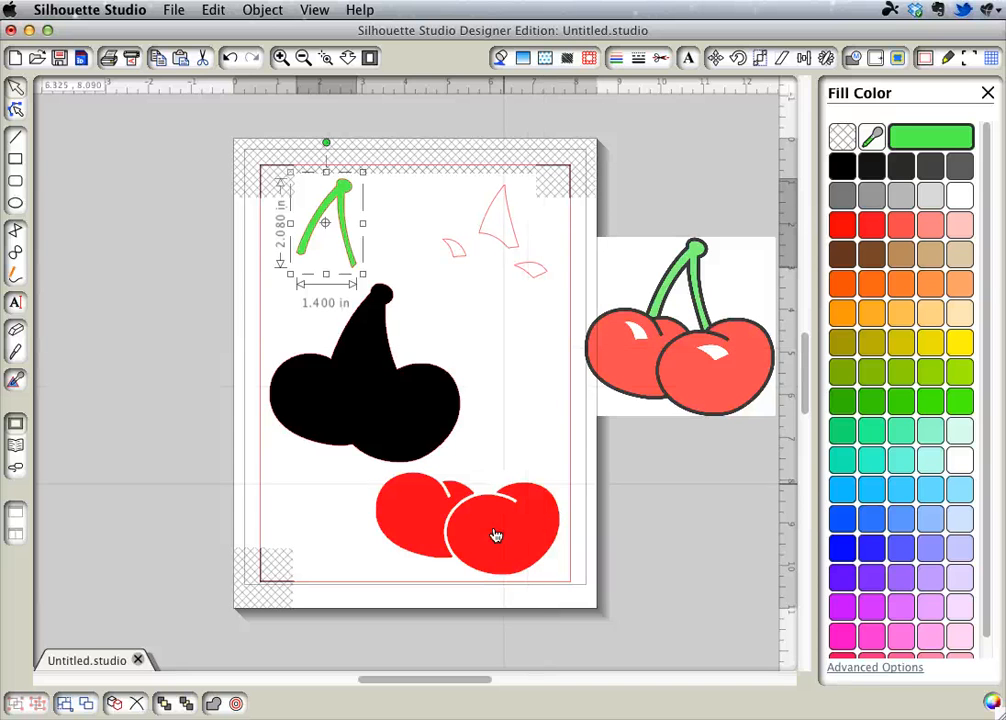